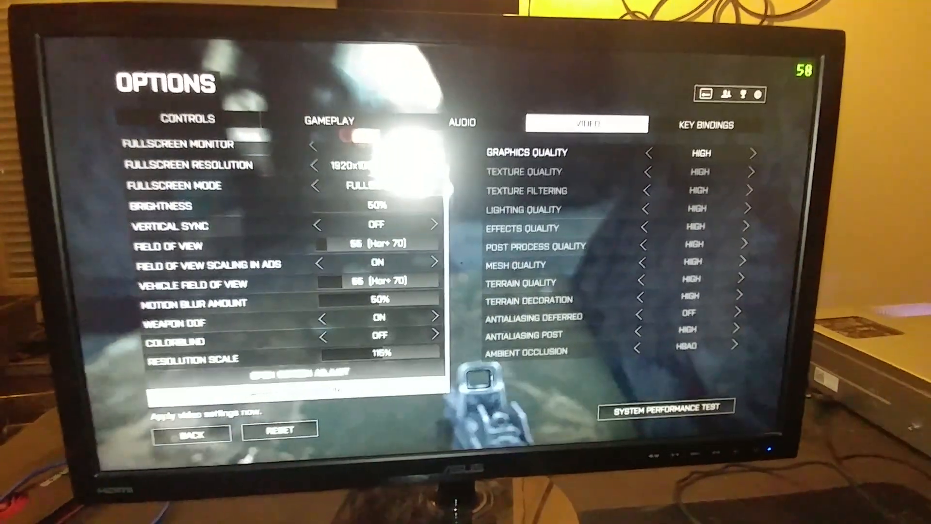
- Return to the game menu via Back, keeping video quality High at 115% resolution scale
click(190, 432)
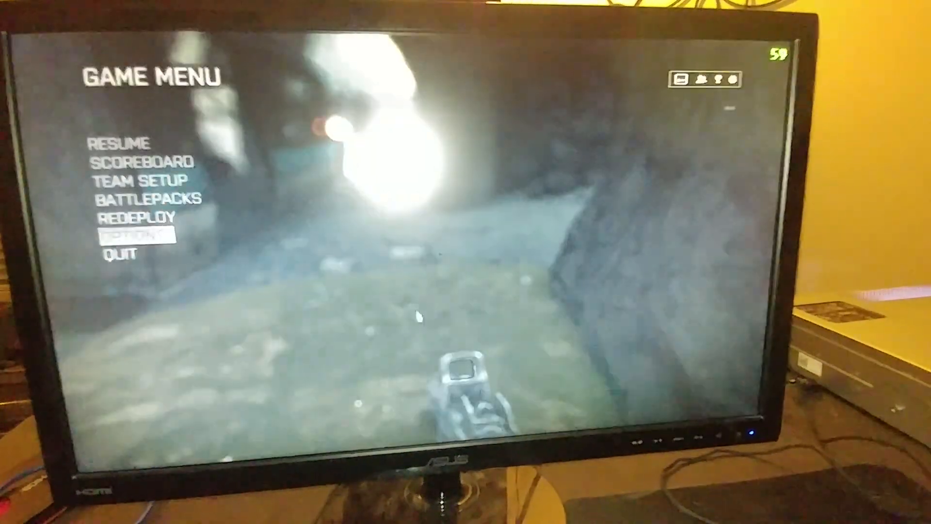